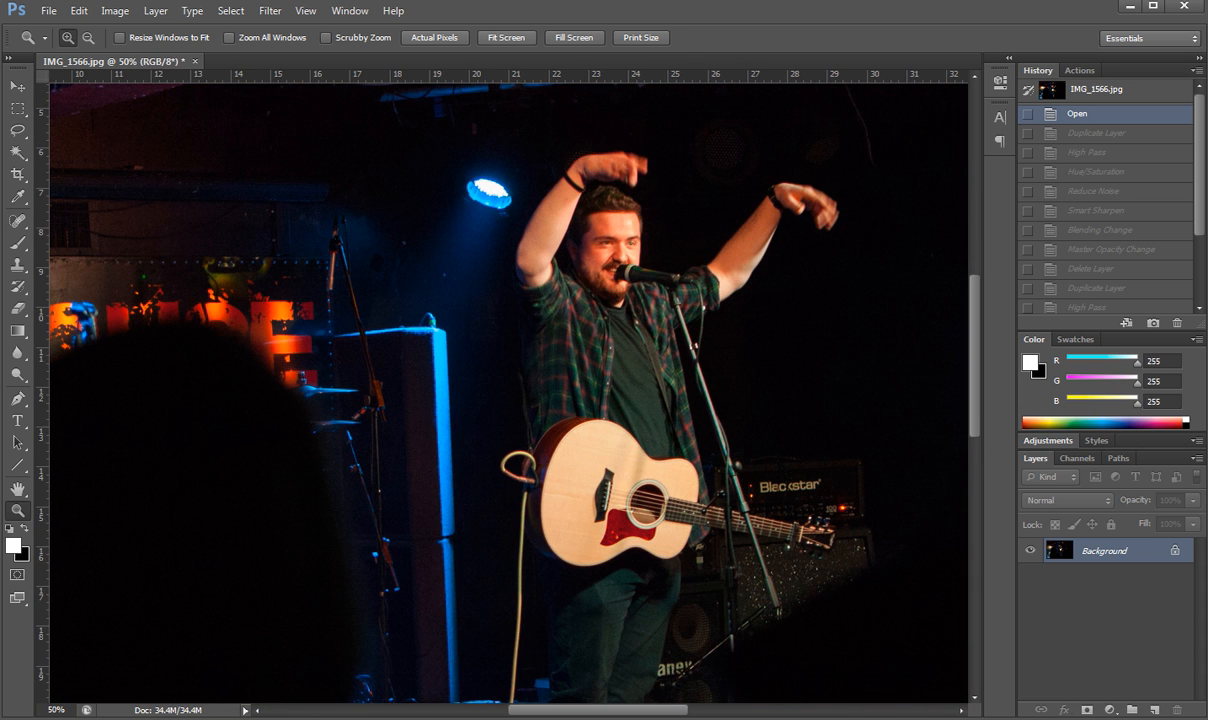
Duplicate the concert photo's background layer as a Background copy.
left_click(268, 12)
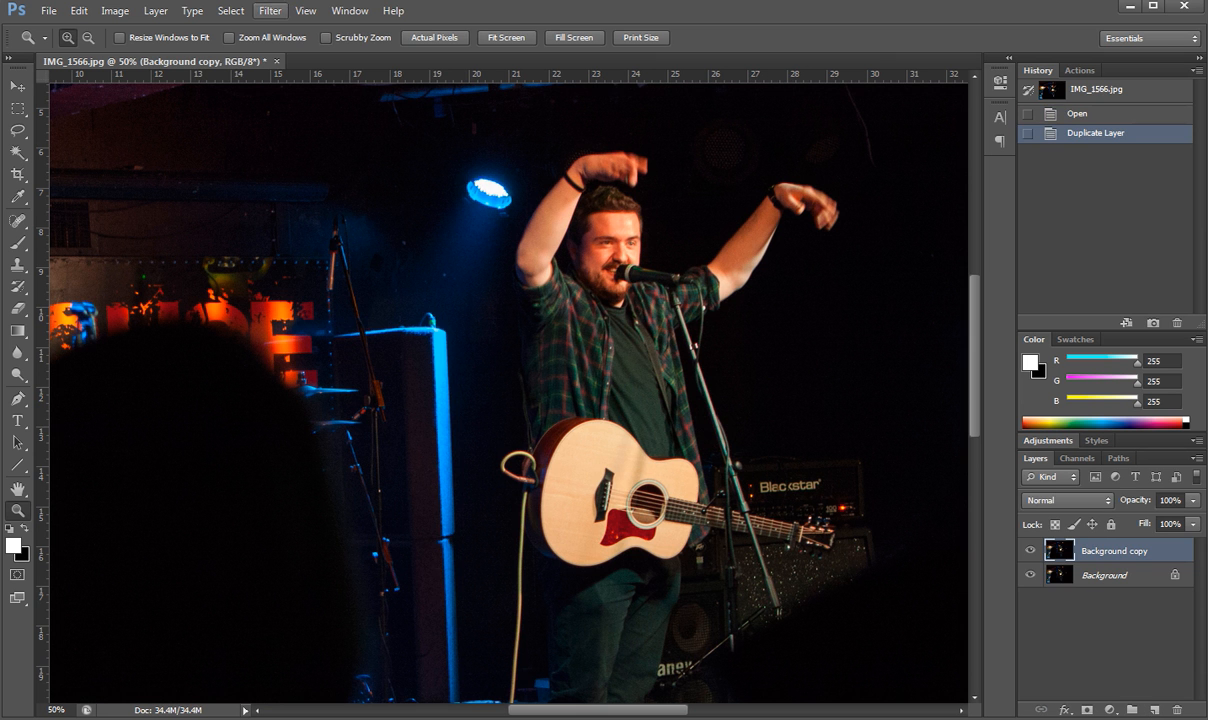
Apply a High Pass filter with a 5-pixel radius to the duplicate layer.
left_click(270, 10)
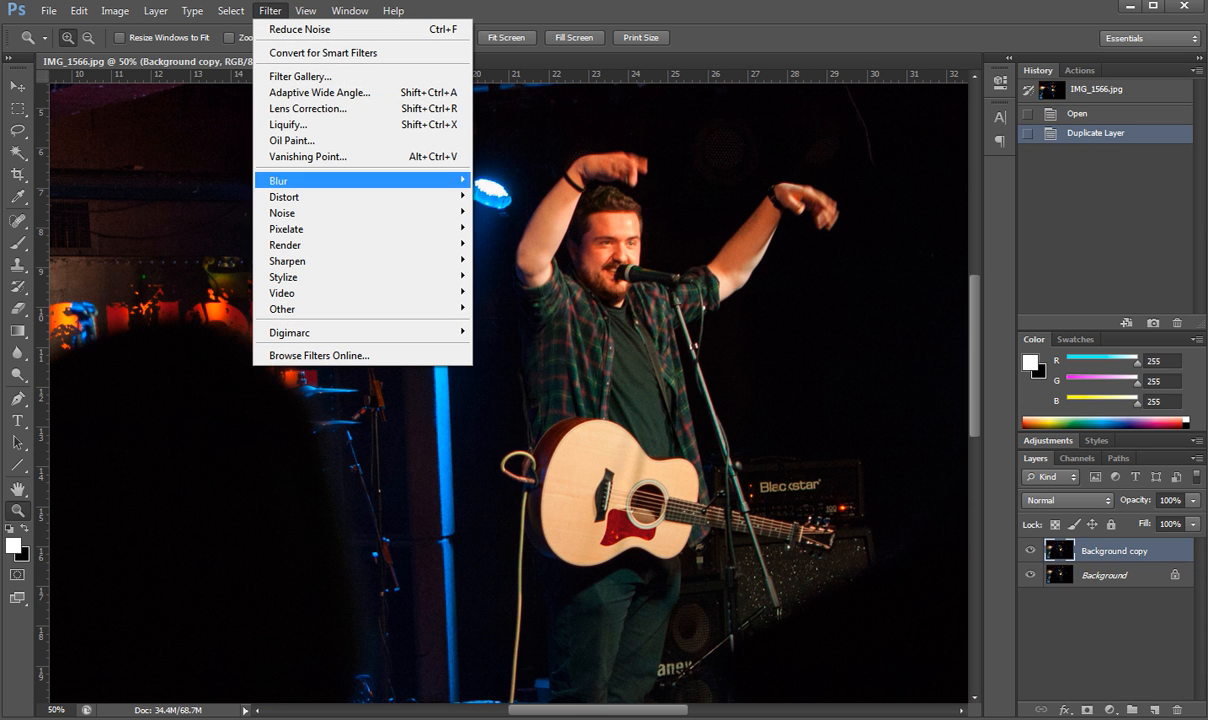
mouse_move(282, 308)
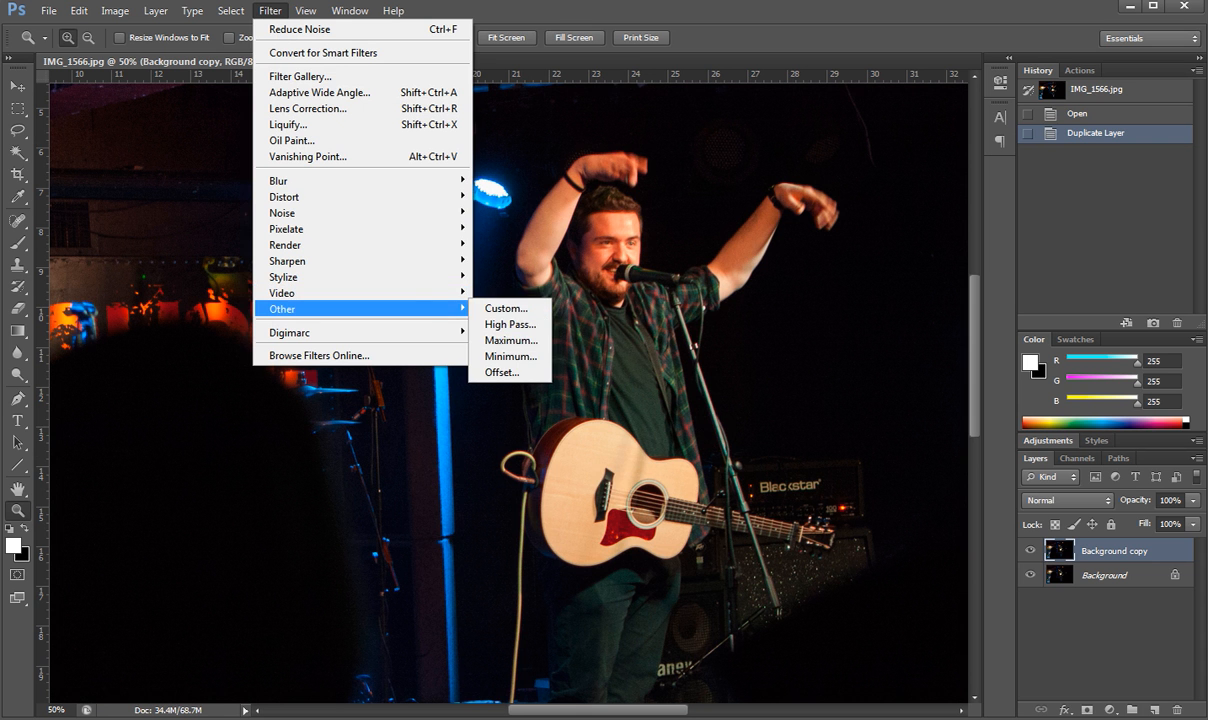
left_click(510, 324)
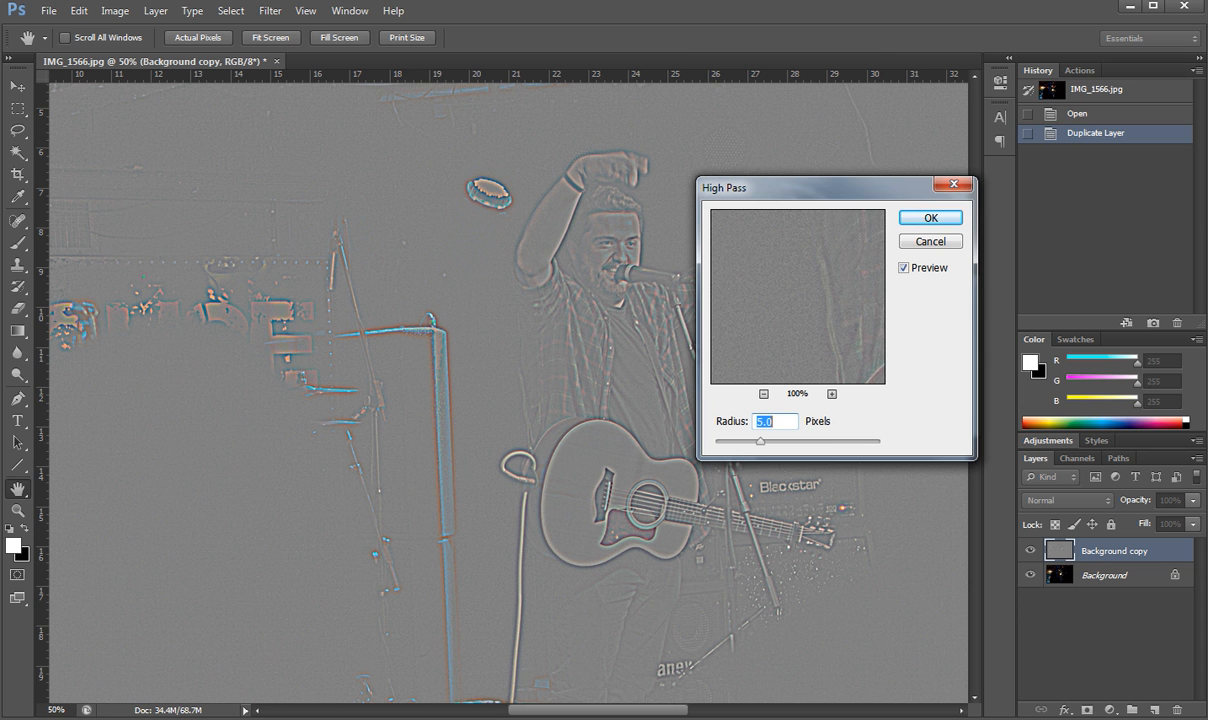
type("3")
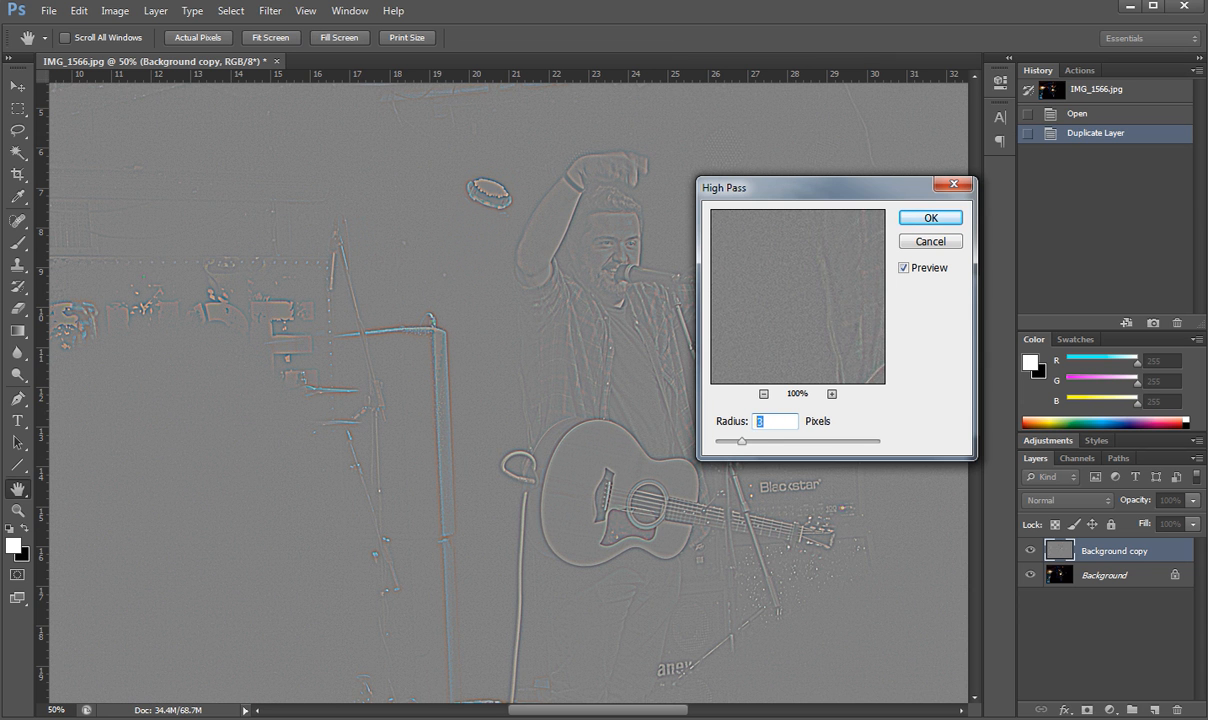
type("5")
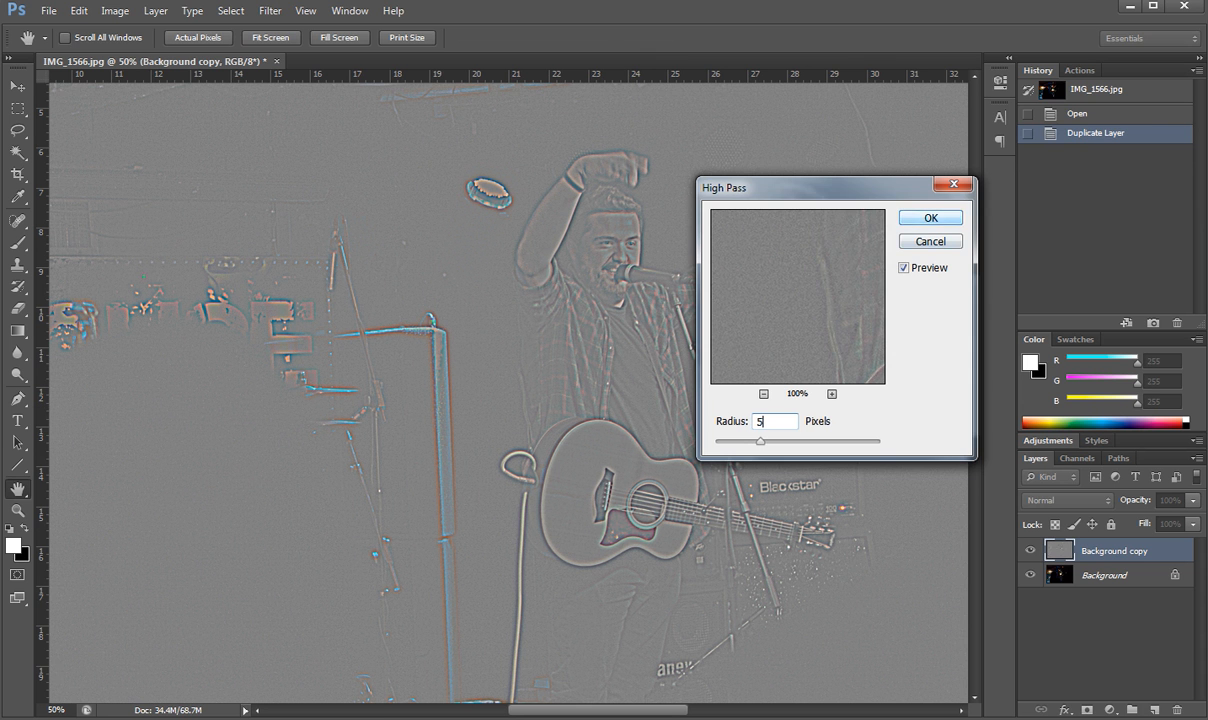
left_click(928, 216)
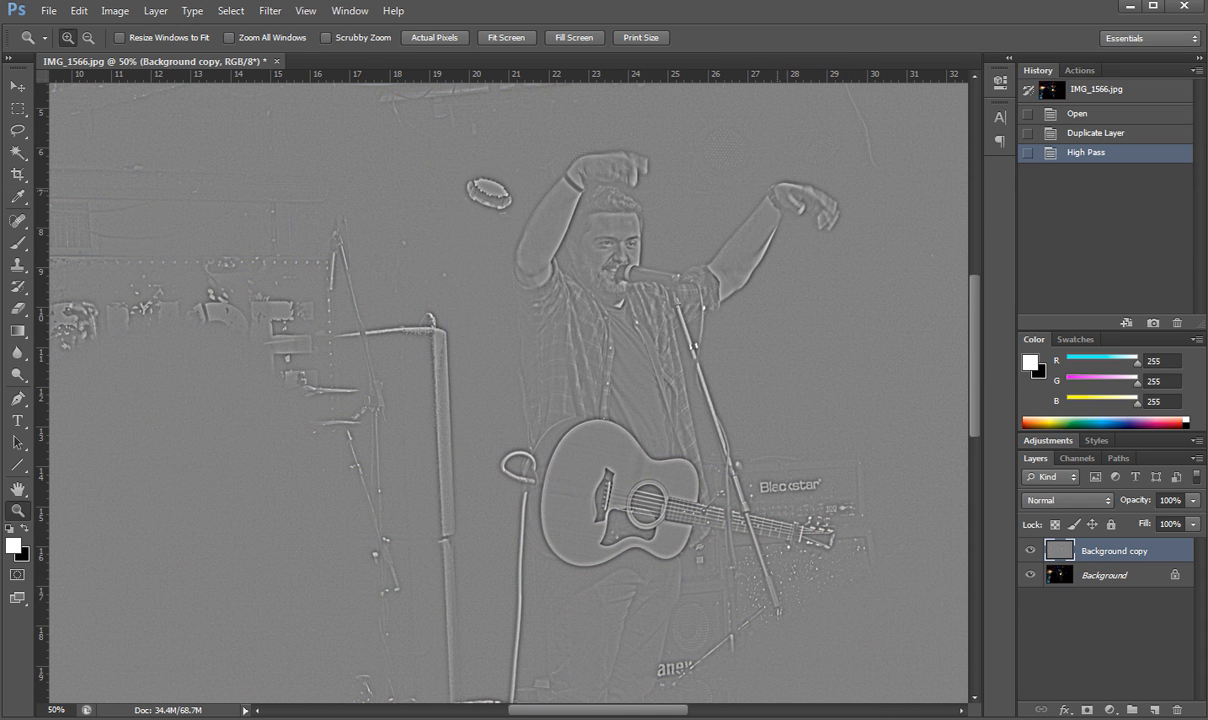
Apply a Hue/Saturation adjustment to the grey high-pass layer.
left_click(116, 12)
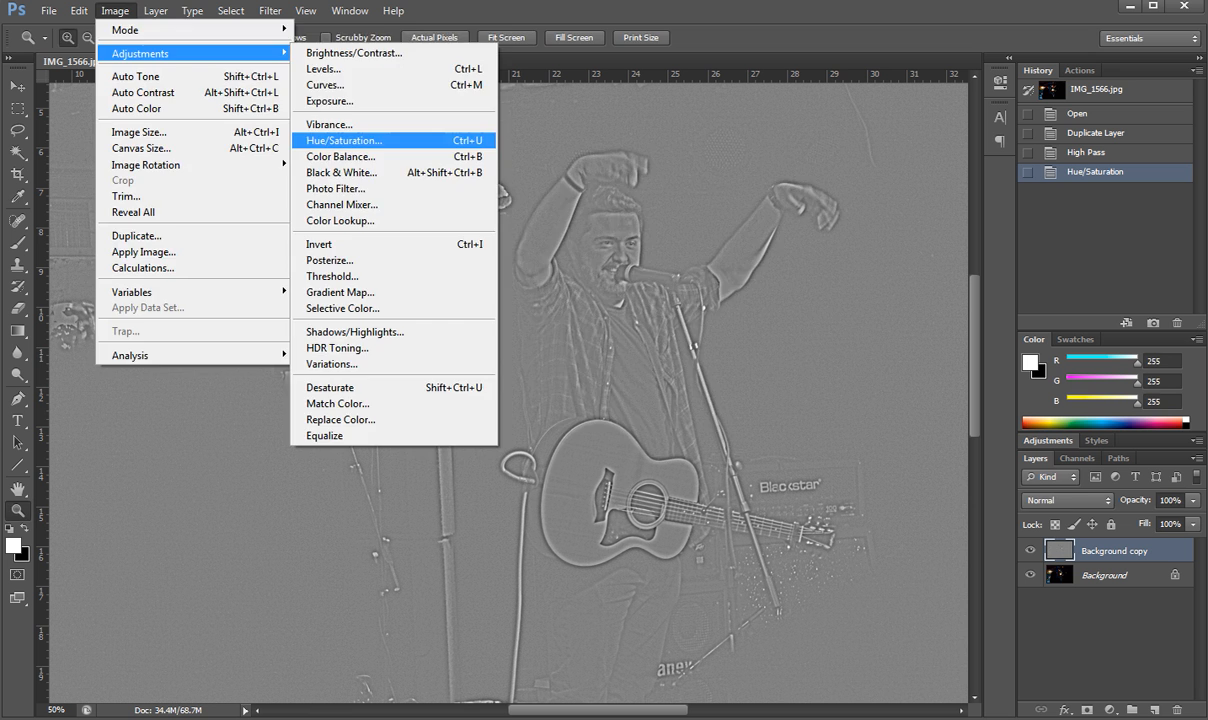
left_click(342, 140)
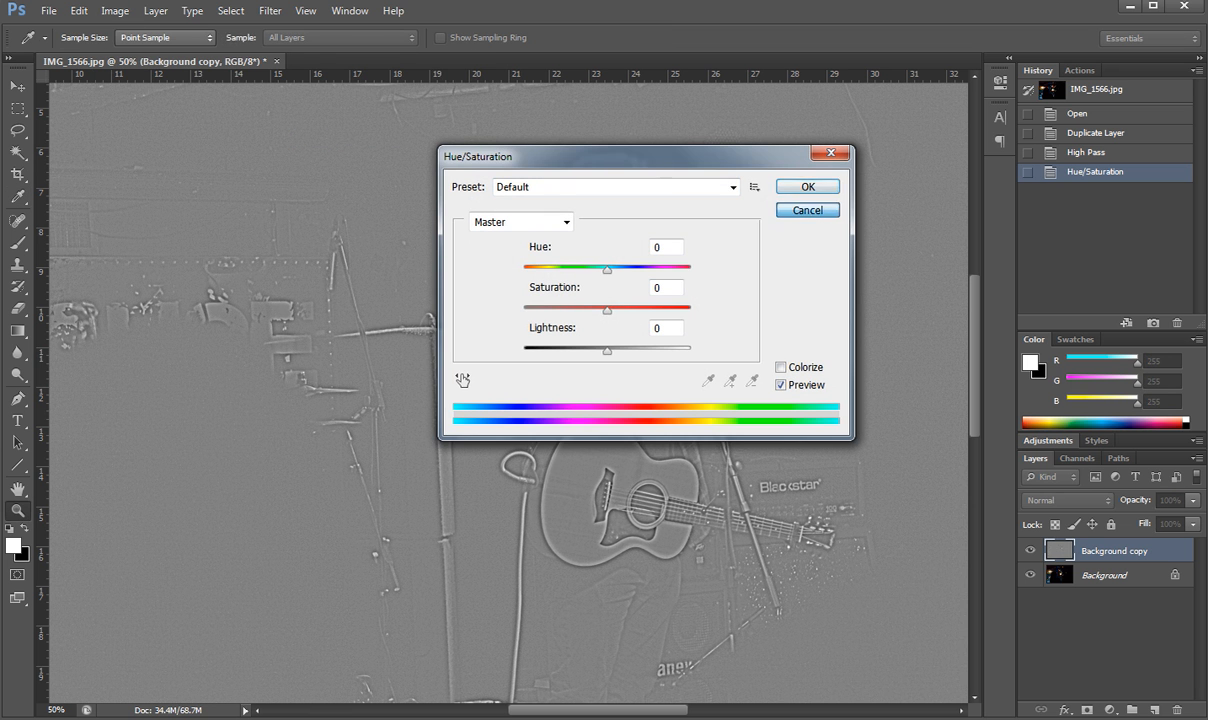
left_click(808, 186)
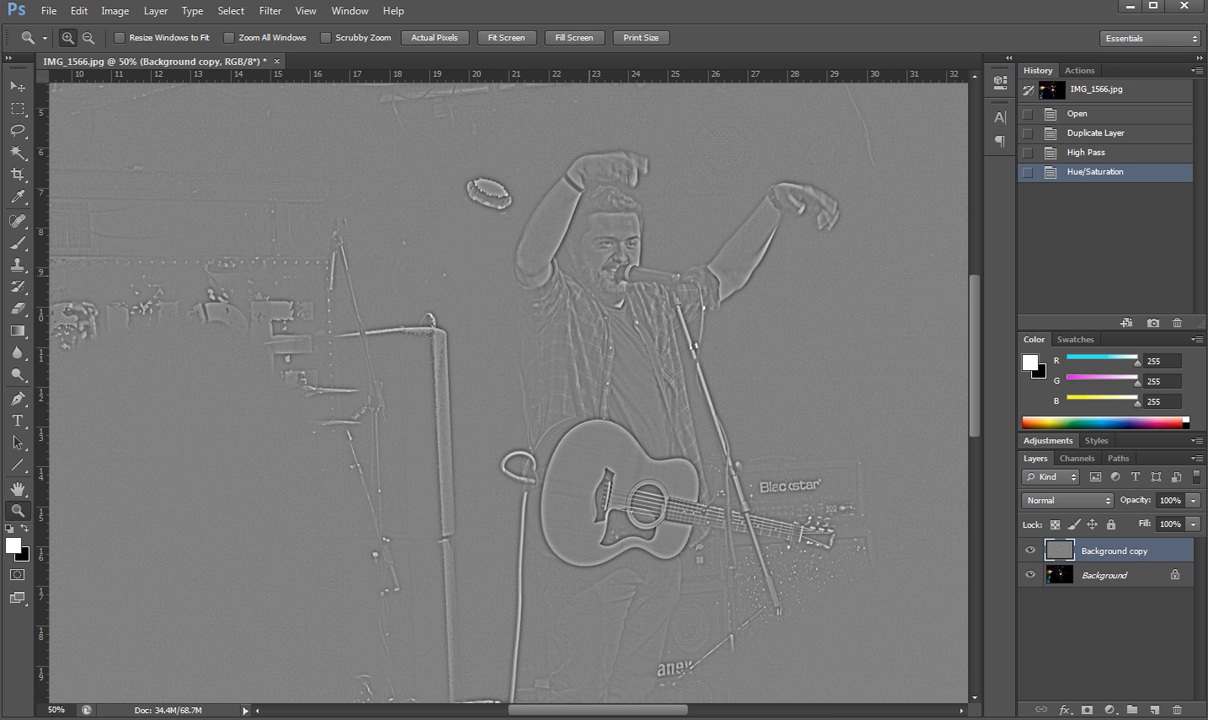
Run Reduce Noise on the high-pass layer to soften its grainy edge map.
left_click(270, 12)
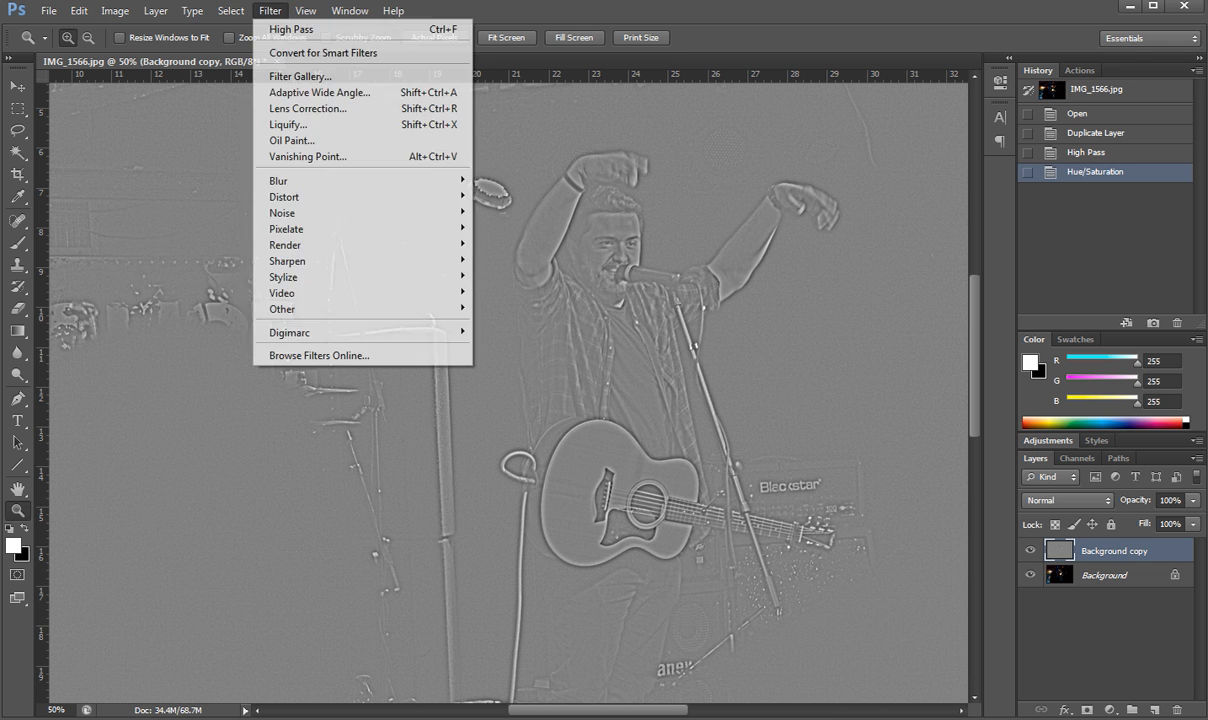
mouse_move(282, 212)
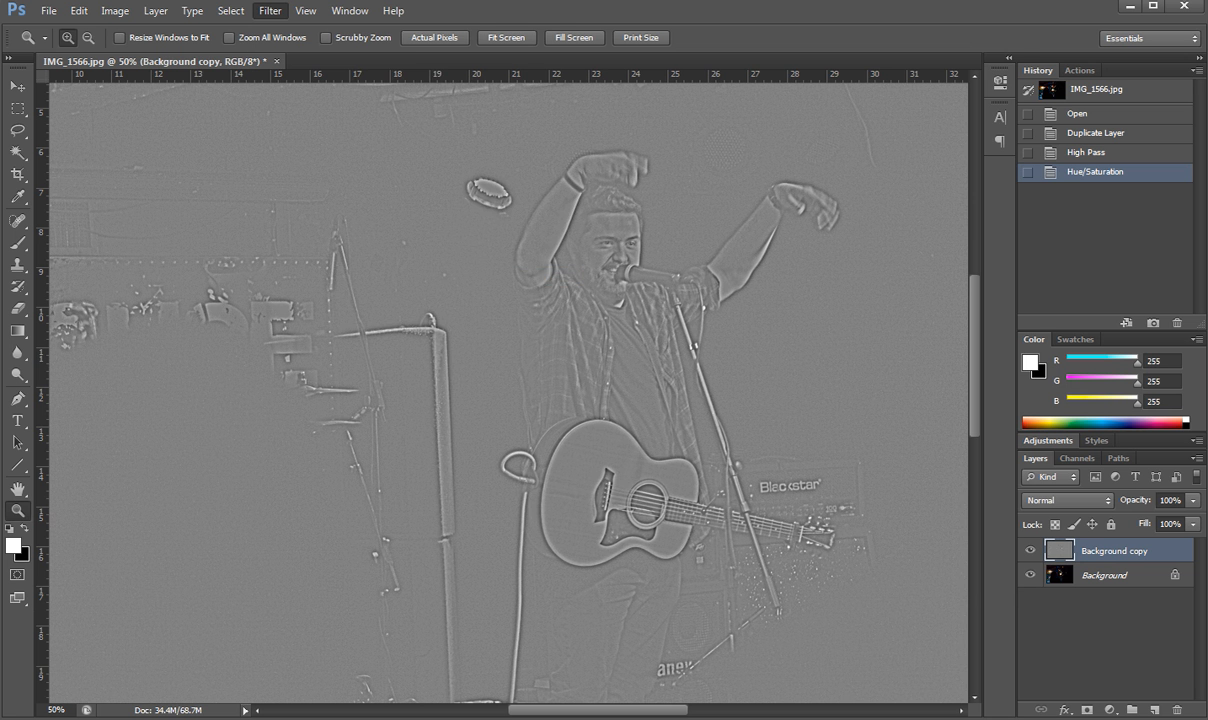
left_click(268, 10)
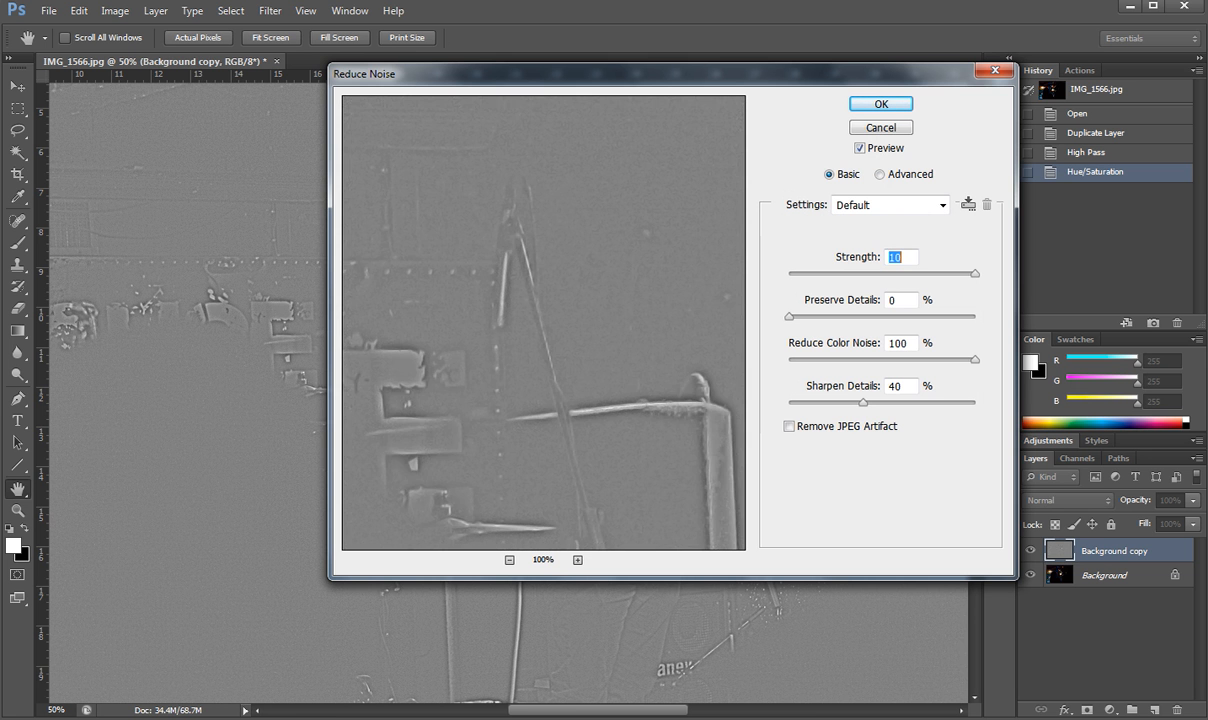
left_click(880, 104)
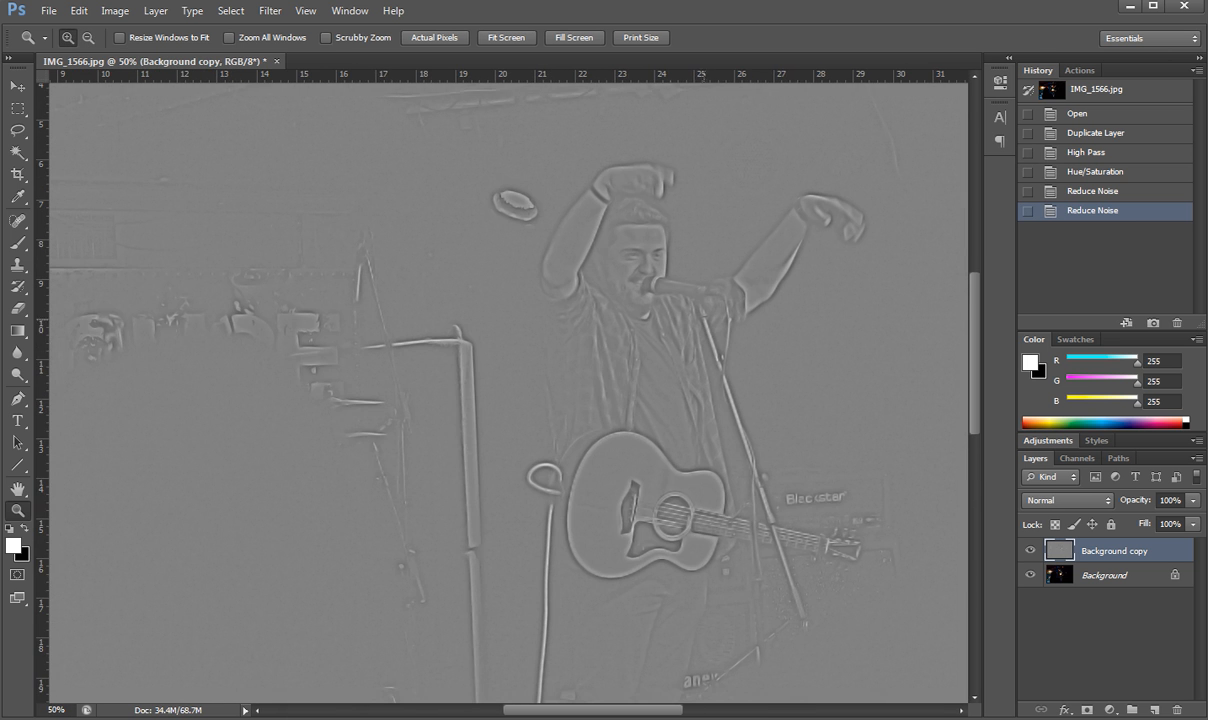
Apply Smart Sharpen with a 5.1 px radius to crisp the high-pass edges.
left_click(268, 12)
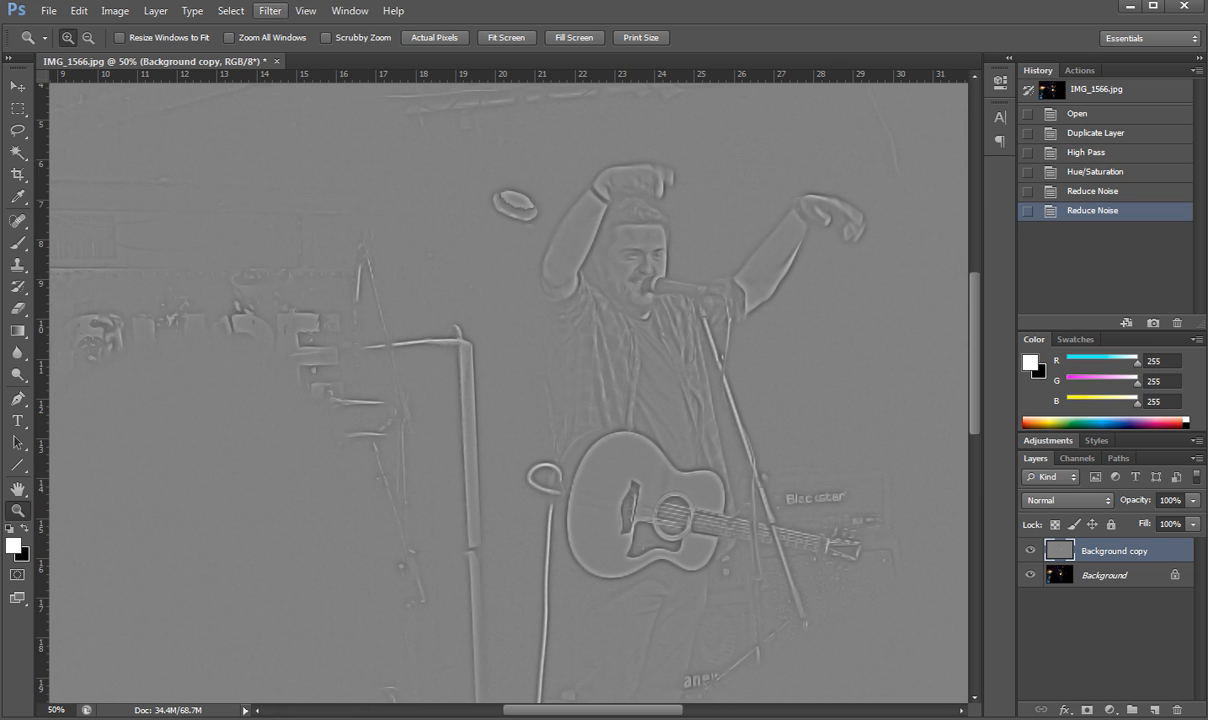
left_click(270, 12)
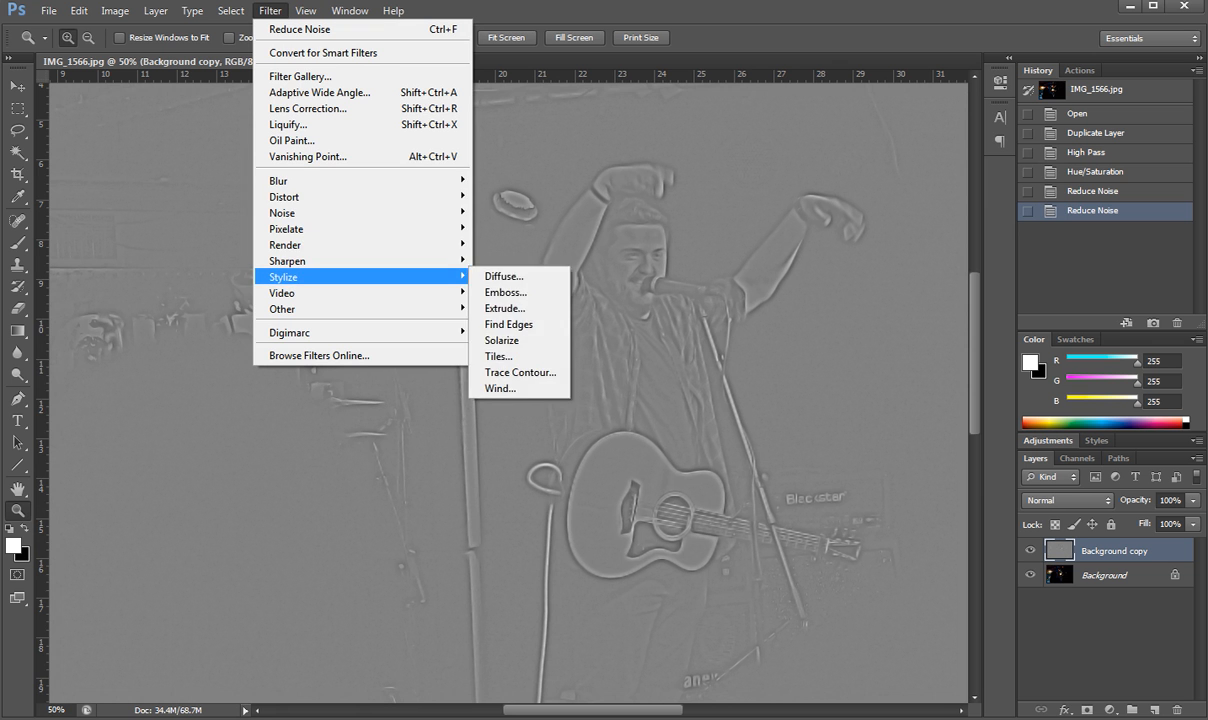
mouse_move(288, 260)
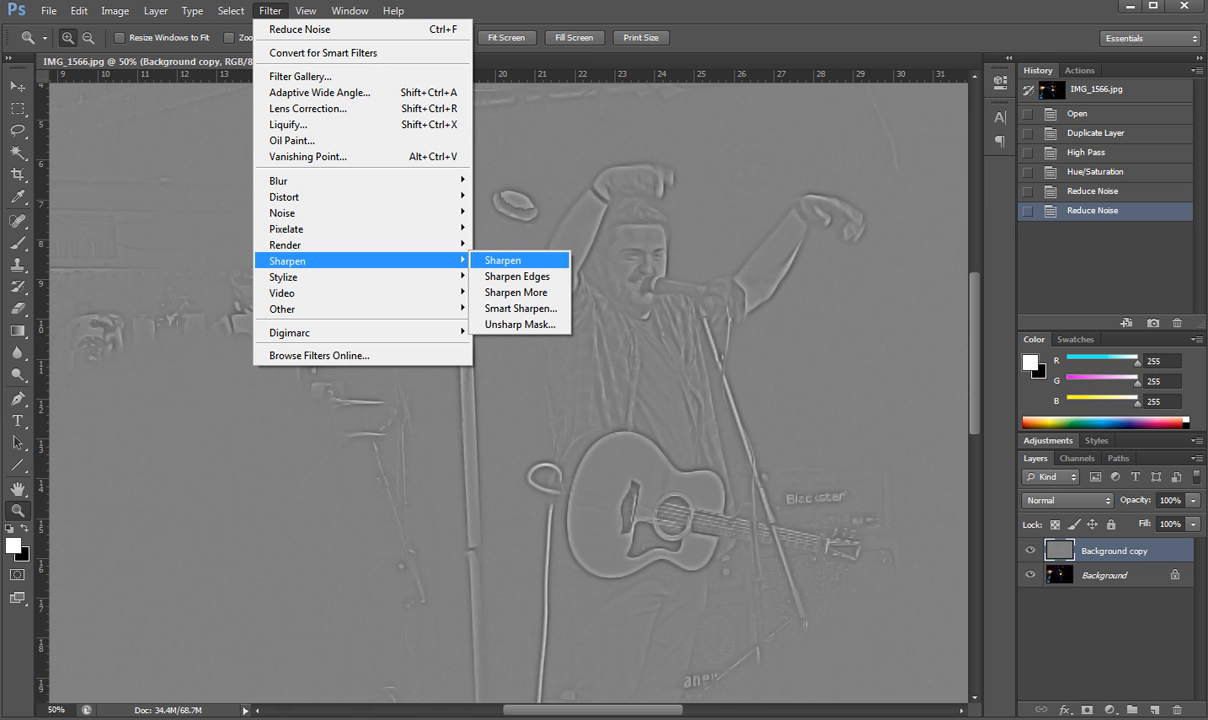
mouse_move(520, 308)
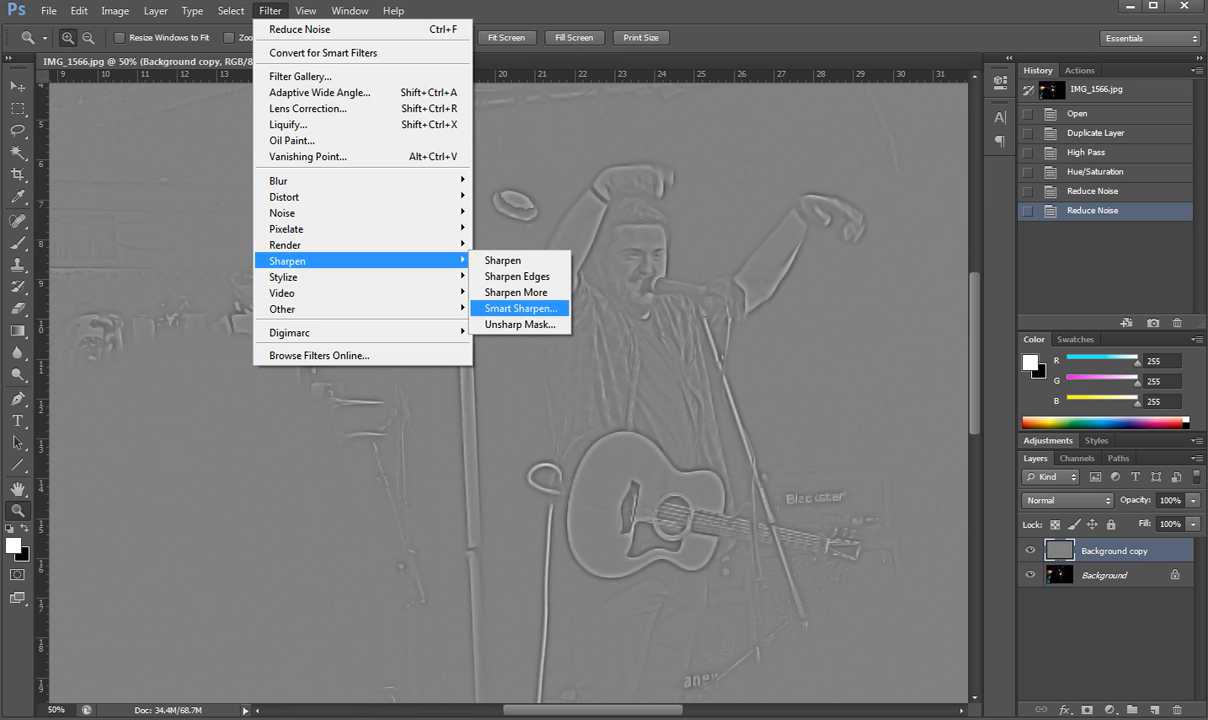
left_click(520, 308)
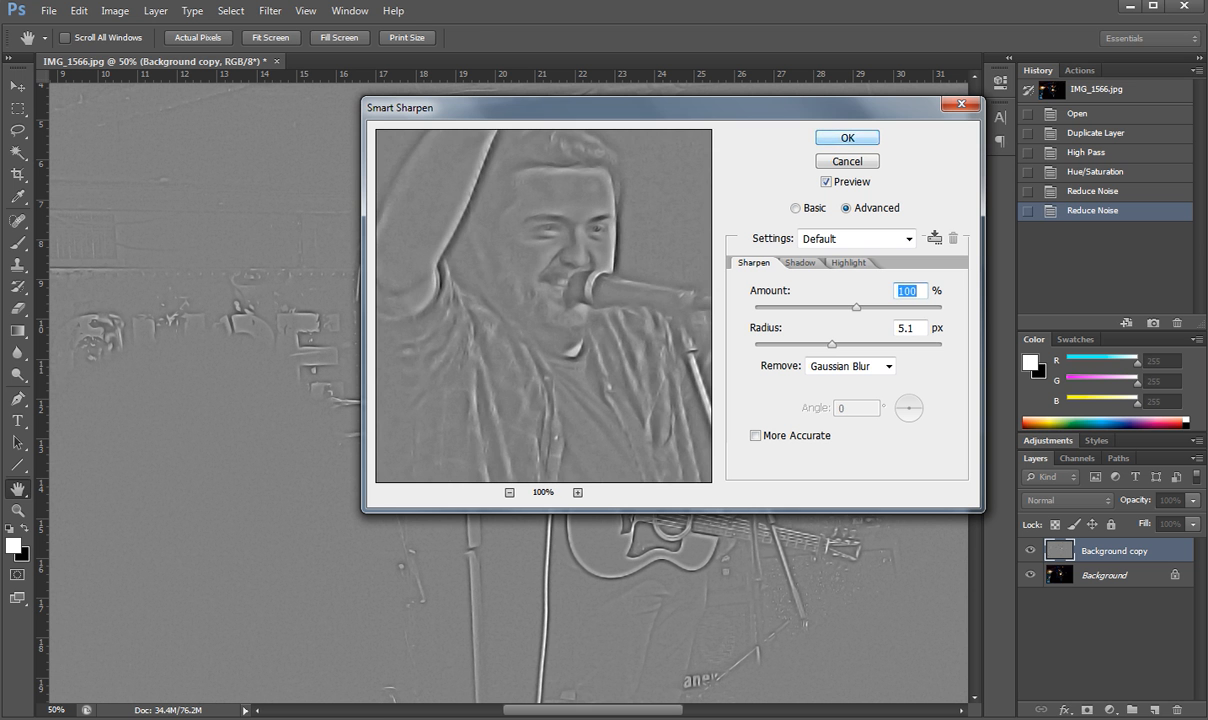
left_click(846, 136)
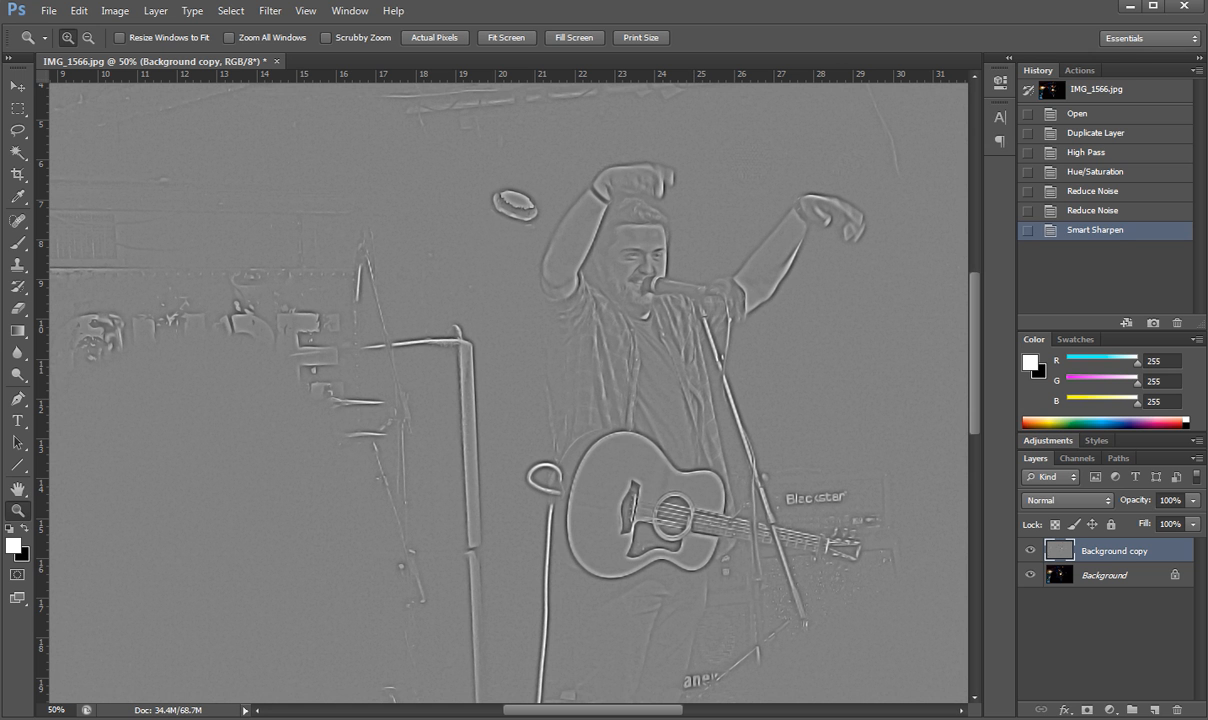
Set the high-pass layer's blend mode to Linear Light.
left_click(1066, 500)
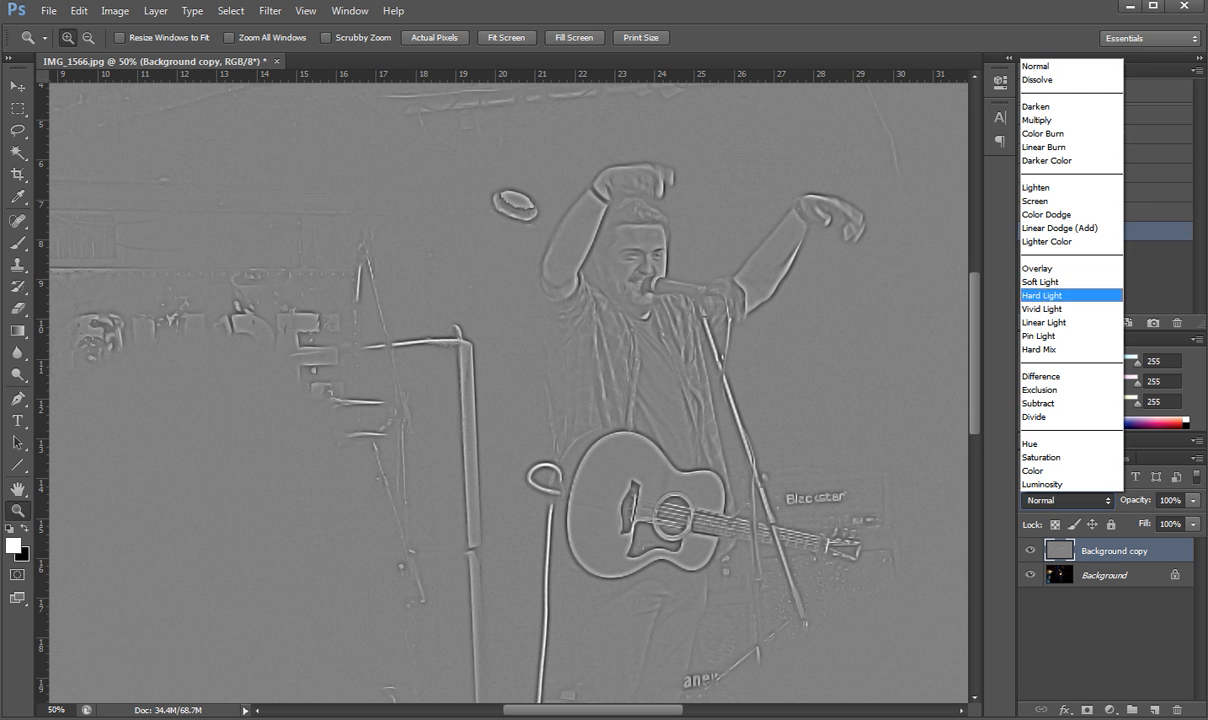
left_click(1044, 322)
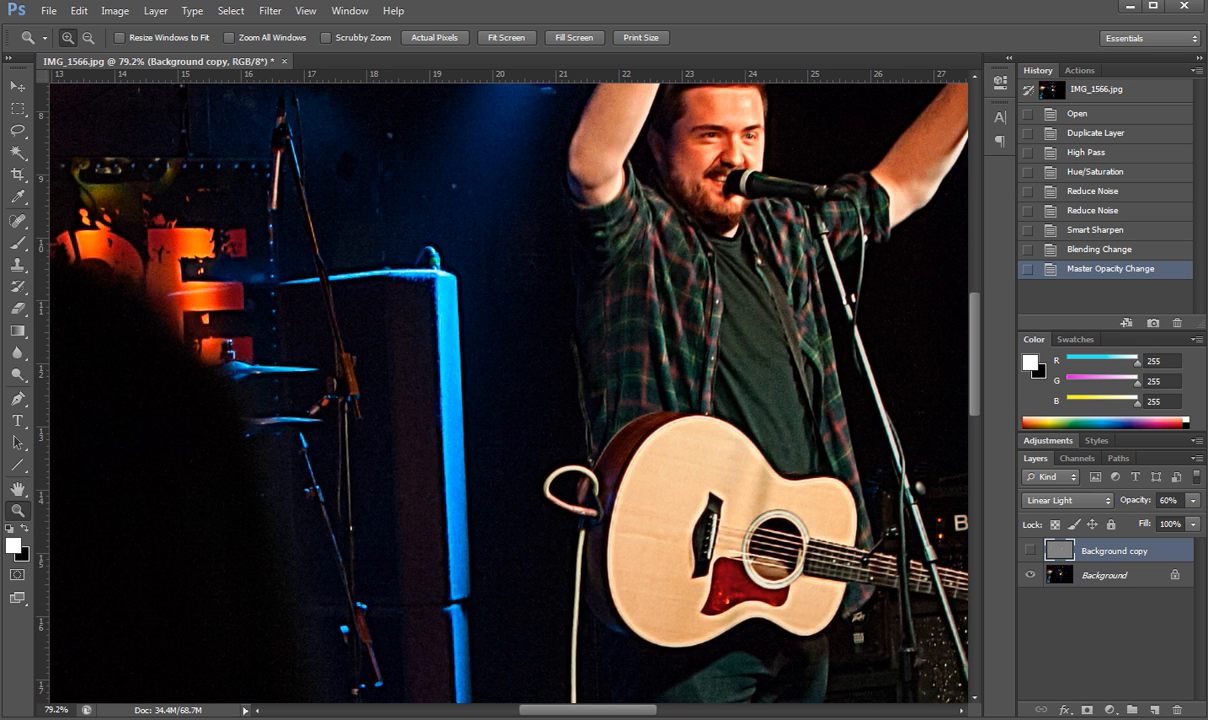
Lower the sharpening layer to about 40% opacity and toggle its visibility to compare.
left_click(1030, 550)
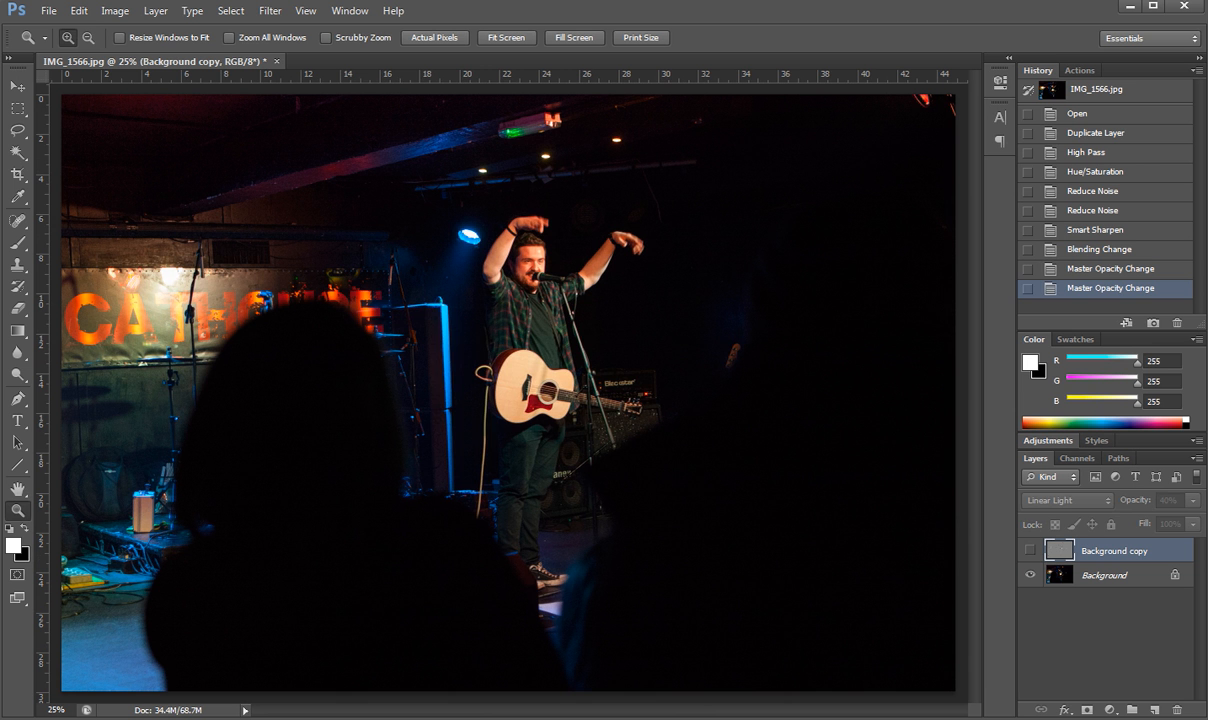
left_click_drag(66, 236, 540, 516)
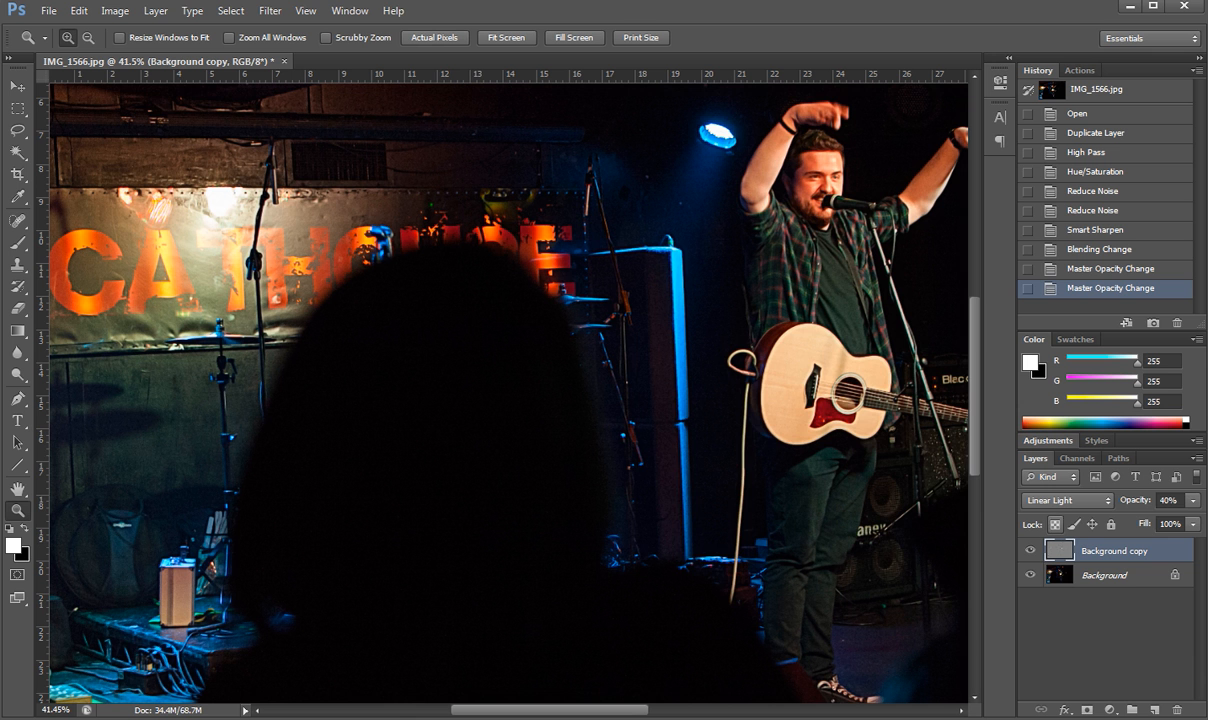
left_click(1030, 550)
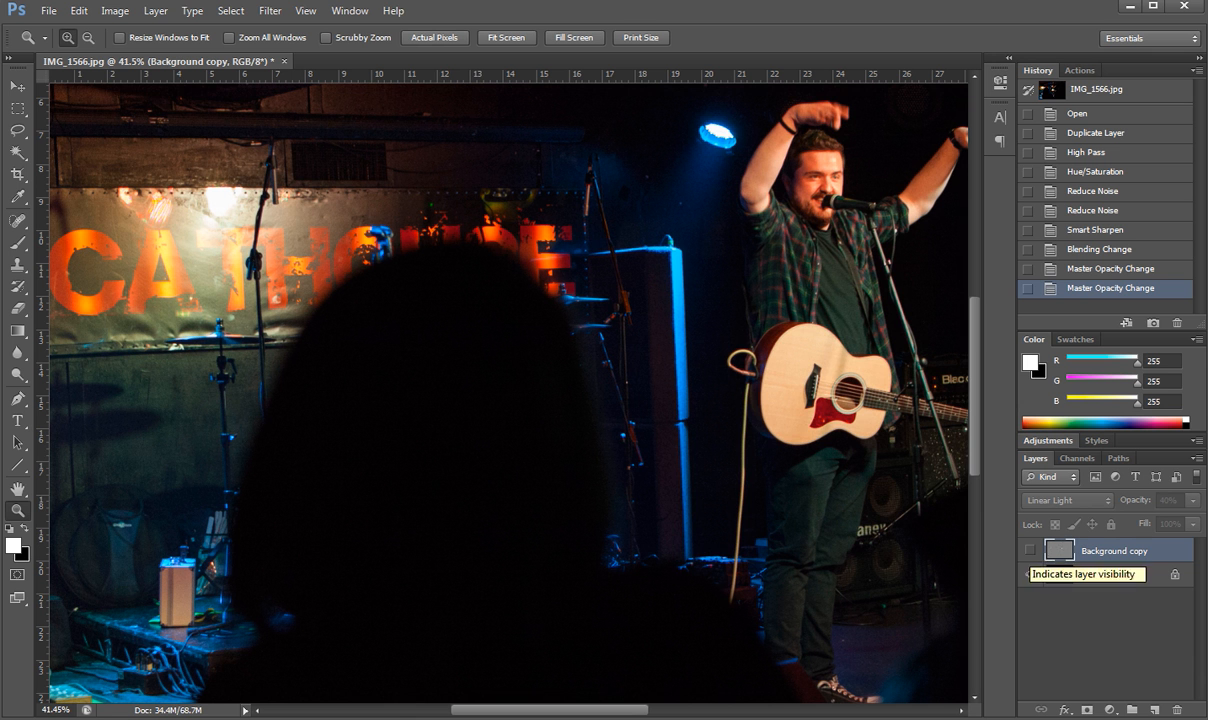